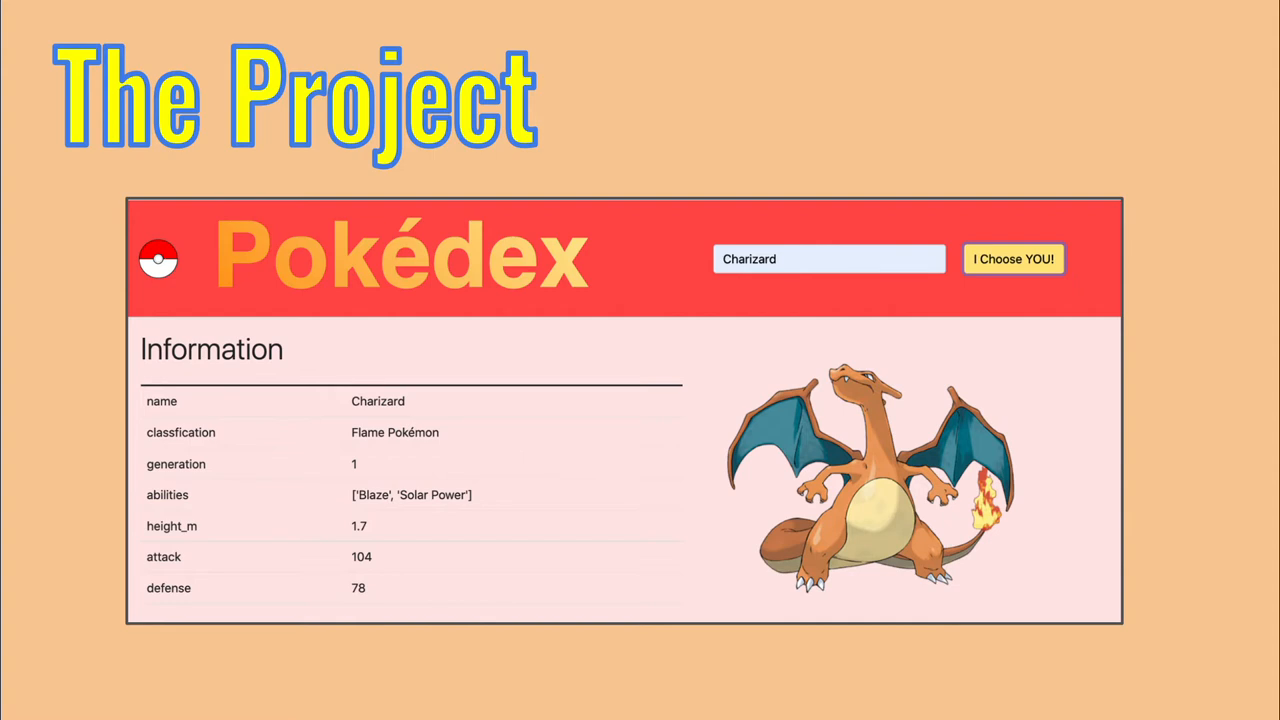
- Move on to the basic Dash app slide that starts with import dash
key("Right")
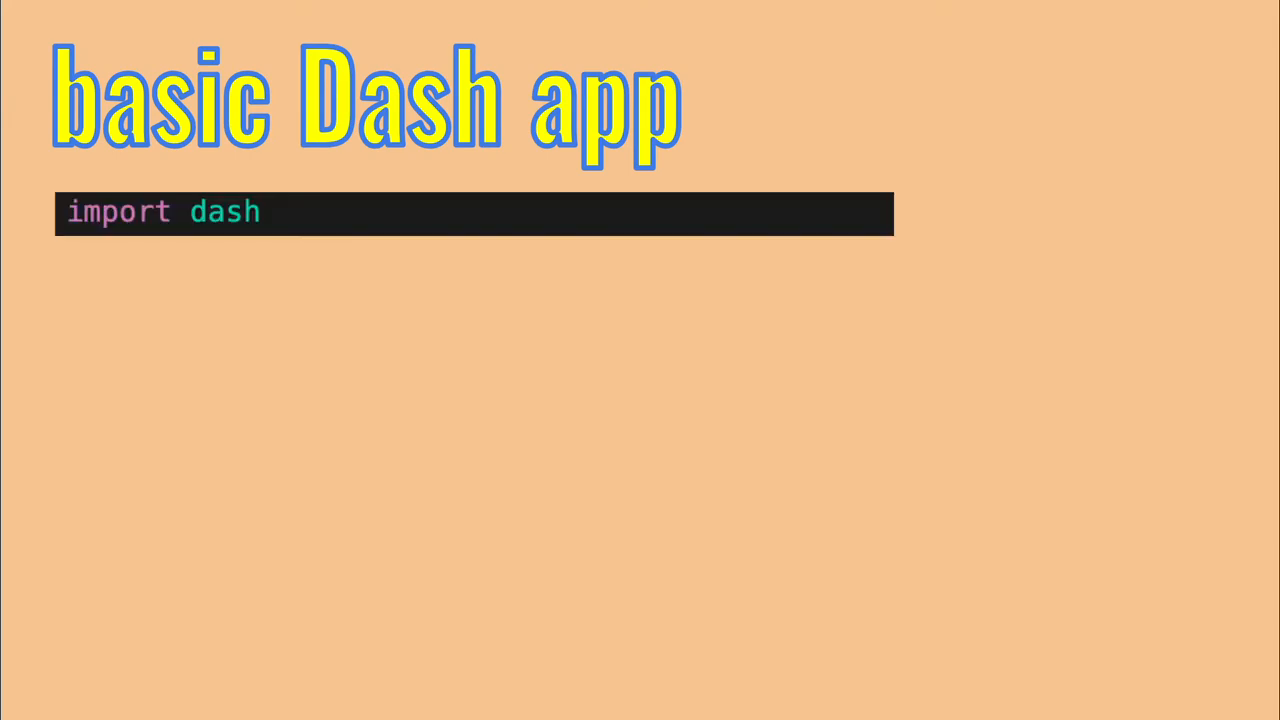
- Write the html and dbc imports, app = dash.Dash(__name__), and begin app.layout = dbc.Container
type("from dash import html")
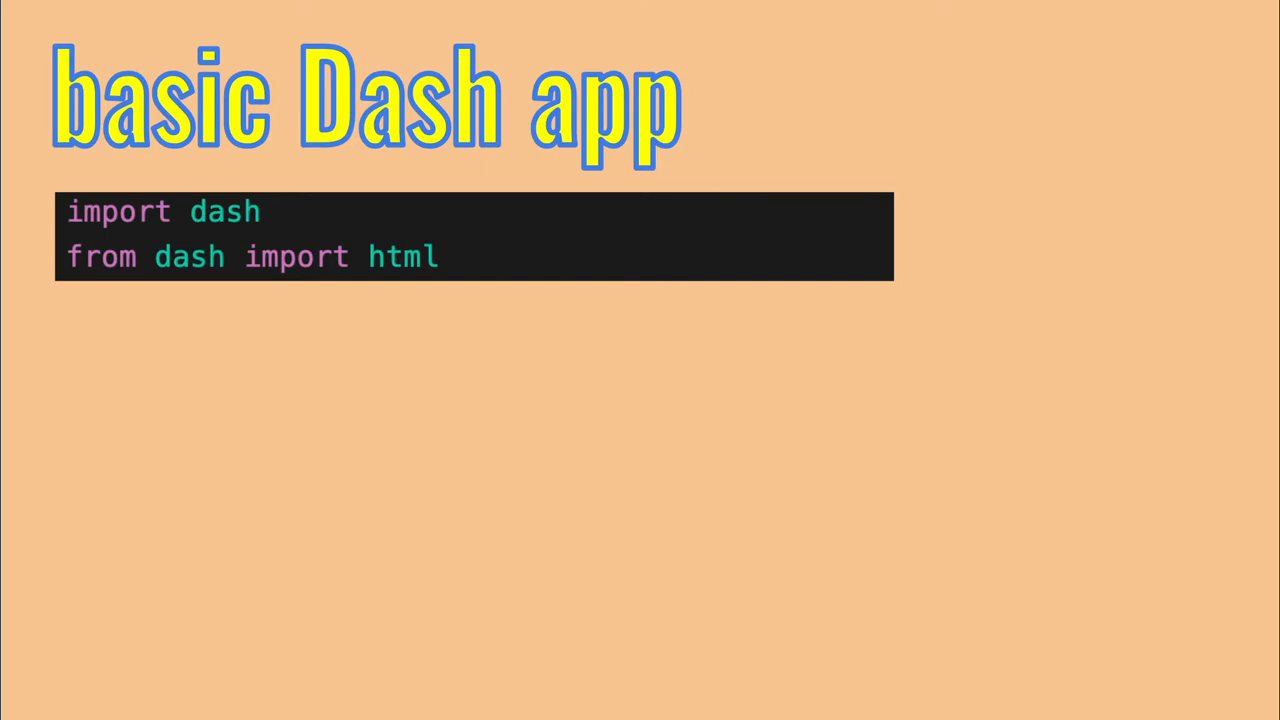
type("import dash_bootstrap_components as dbc")
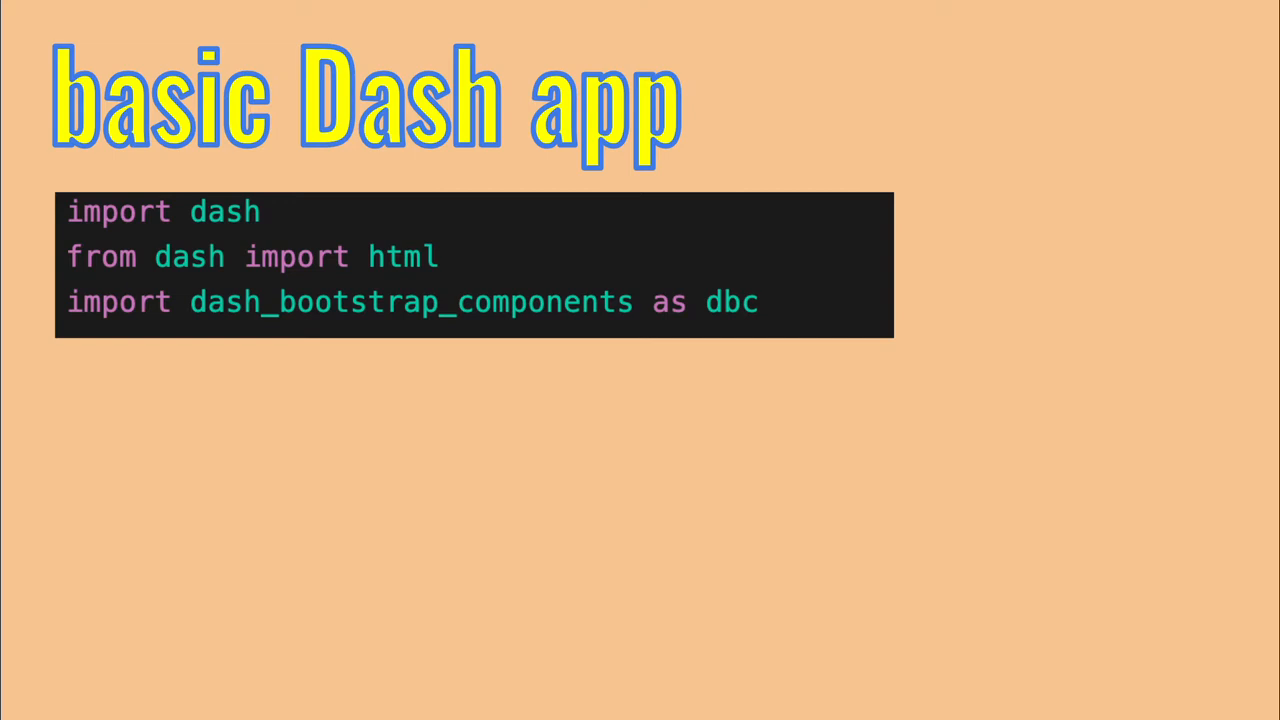
type("app = dash.Dash(__name__)")
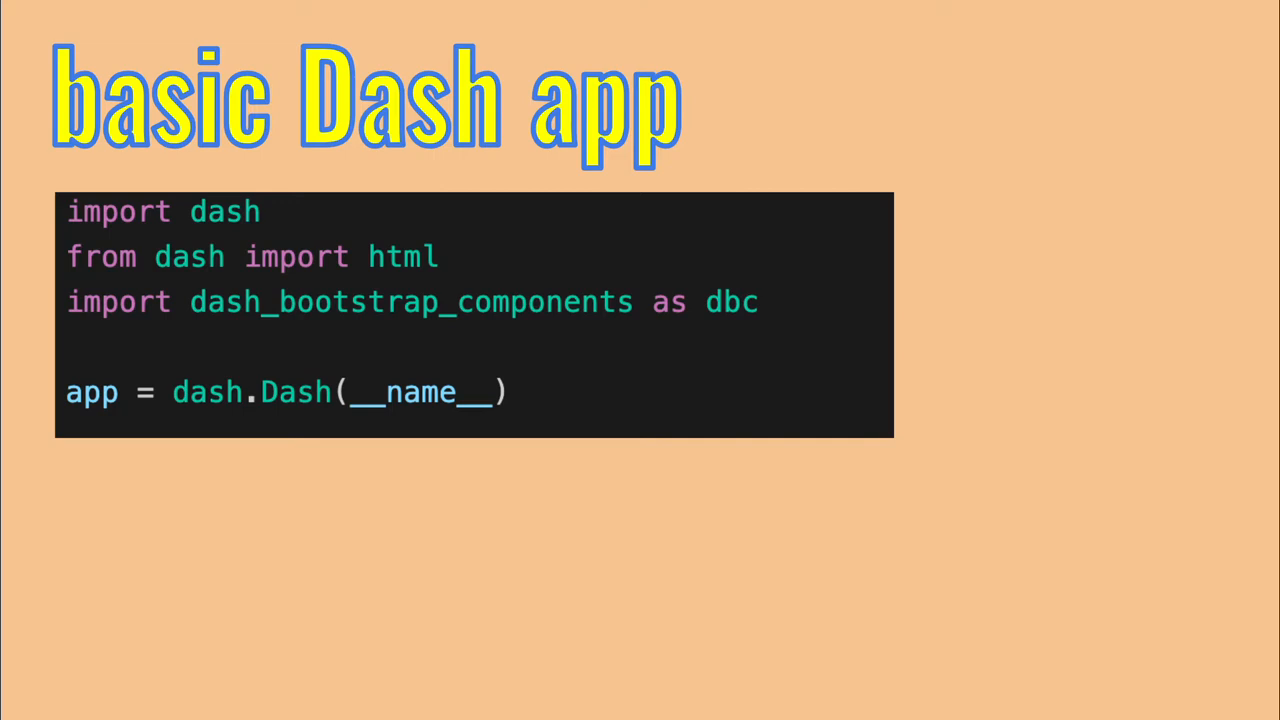
type("app.layout = dbc.Container(")
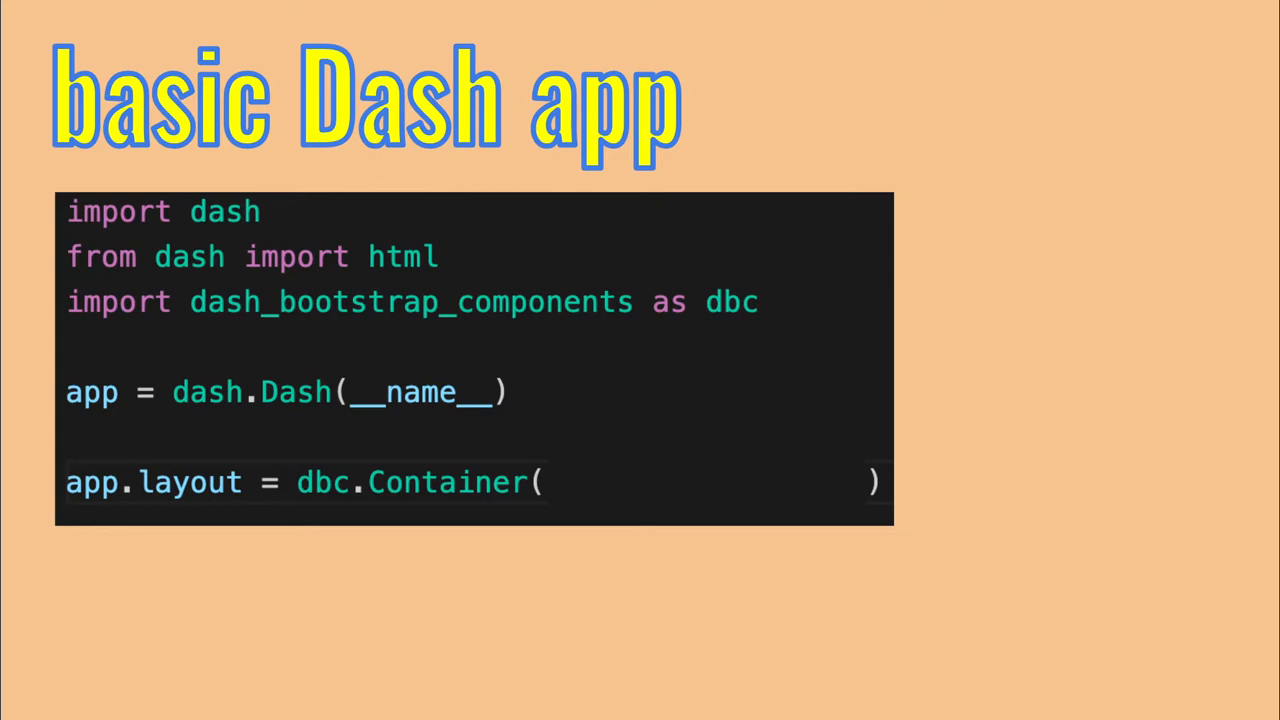
type("html.H1('POKEDEX')")
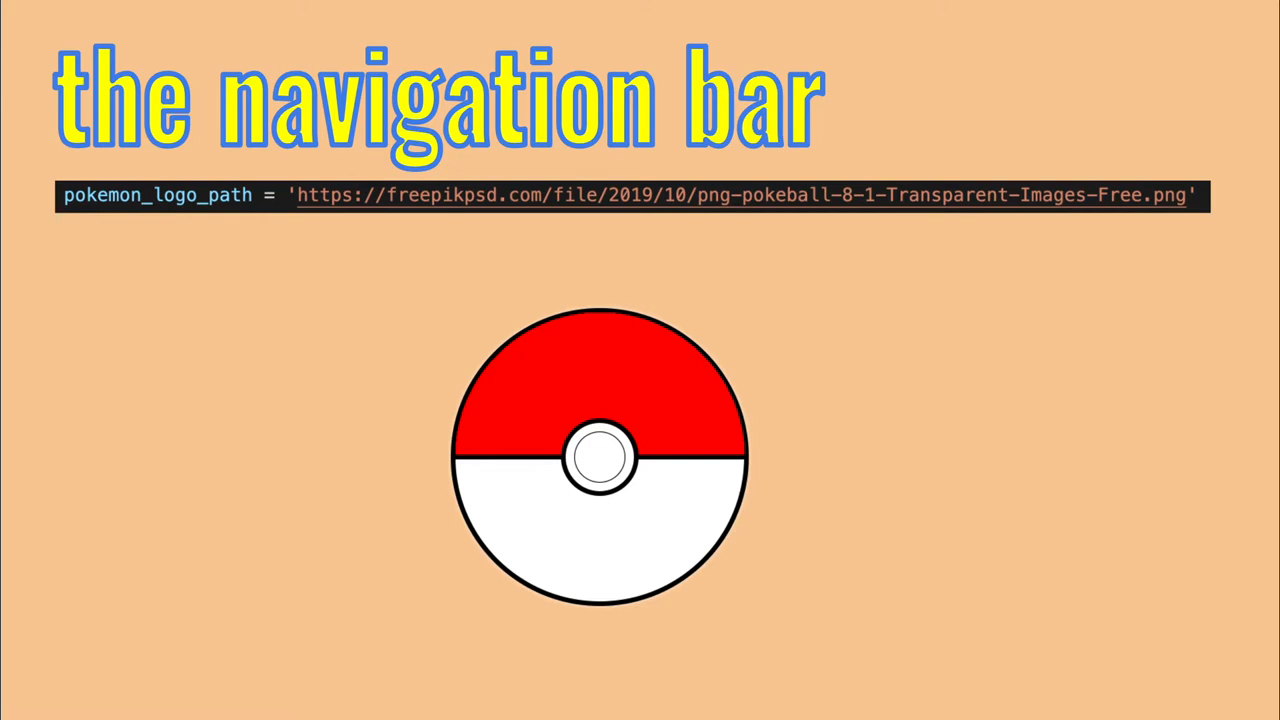
- Define pokemon_logo = html.Img(src=pokemon_logo_path, height="100vh")
type("pokemon_logo = html.Img(src=pokemon_logo_path, height=\"100vh\")")
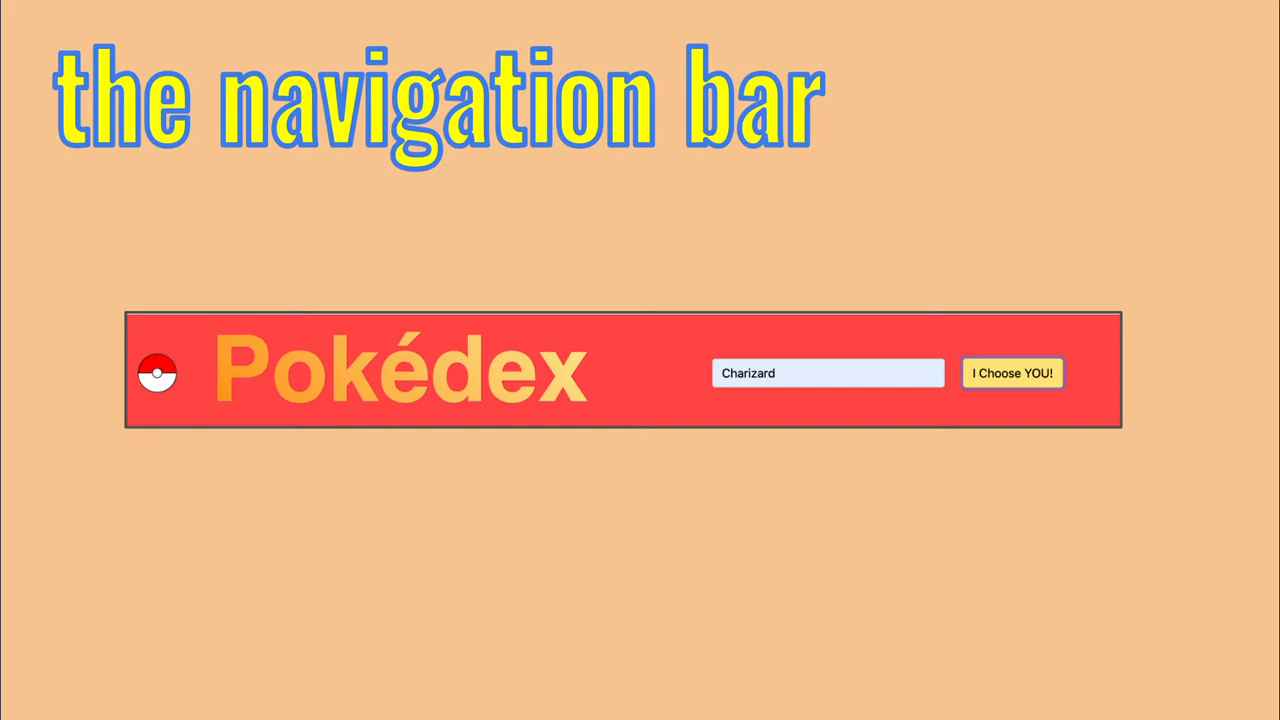
- Show the navigation bar slide with the Pokédex banner and Charizard search box
left_click(1012, 374)
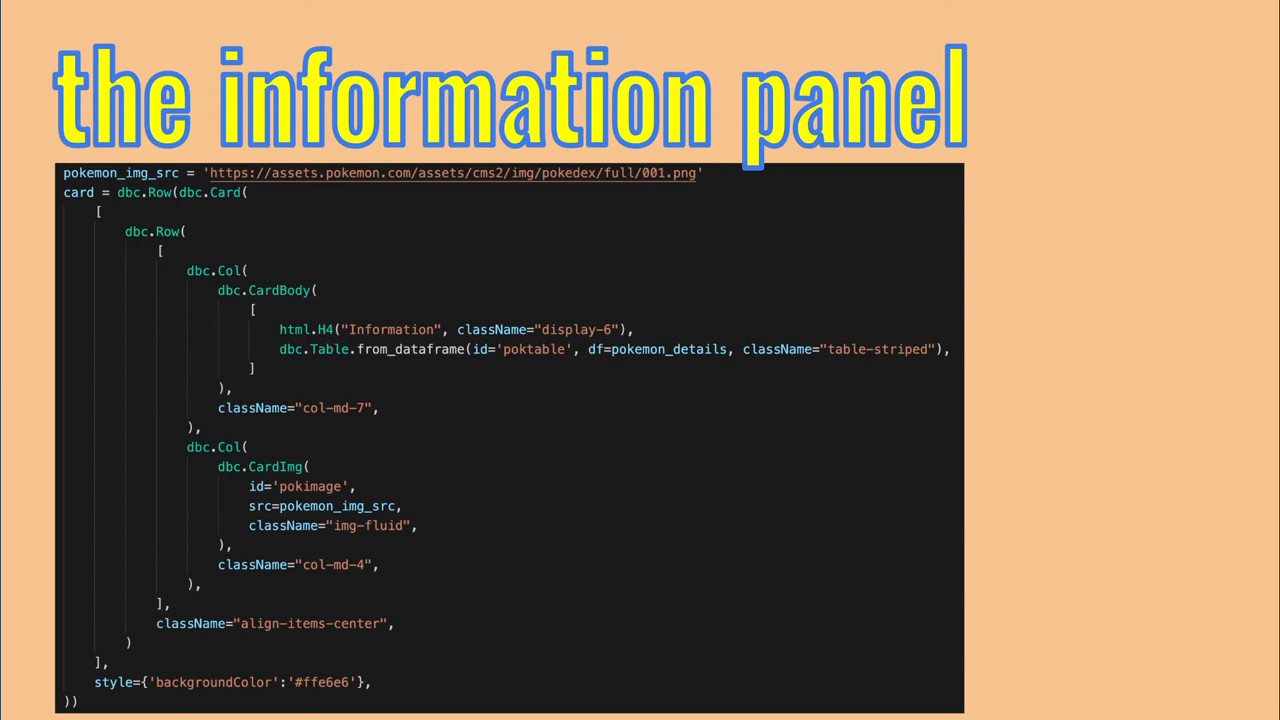
mouse_move(164, 224)
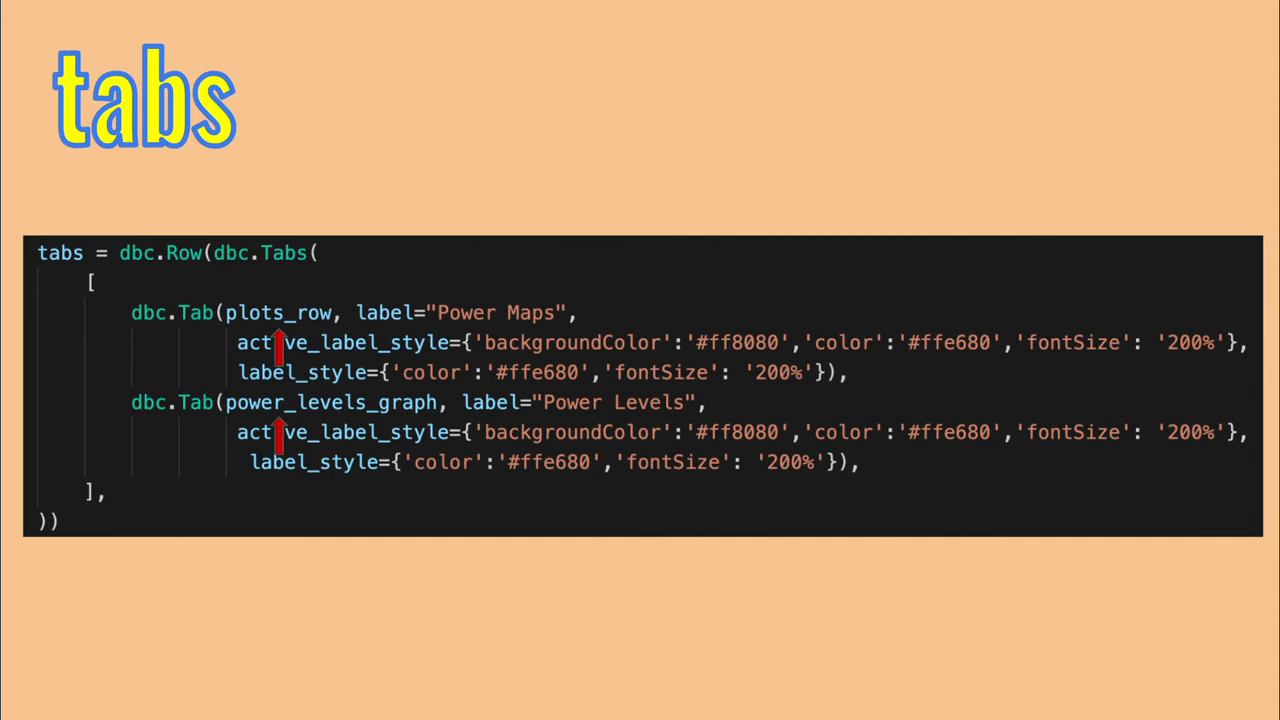
- Give the dbc.Tabs a style with backgroundColor '#ff4d4d'
type(", style={'backgroundColor':'#ff4d4d'}")
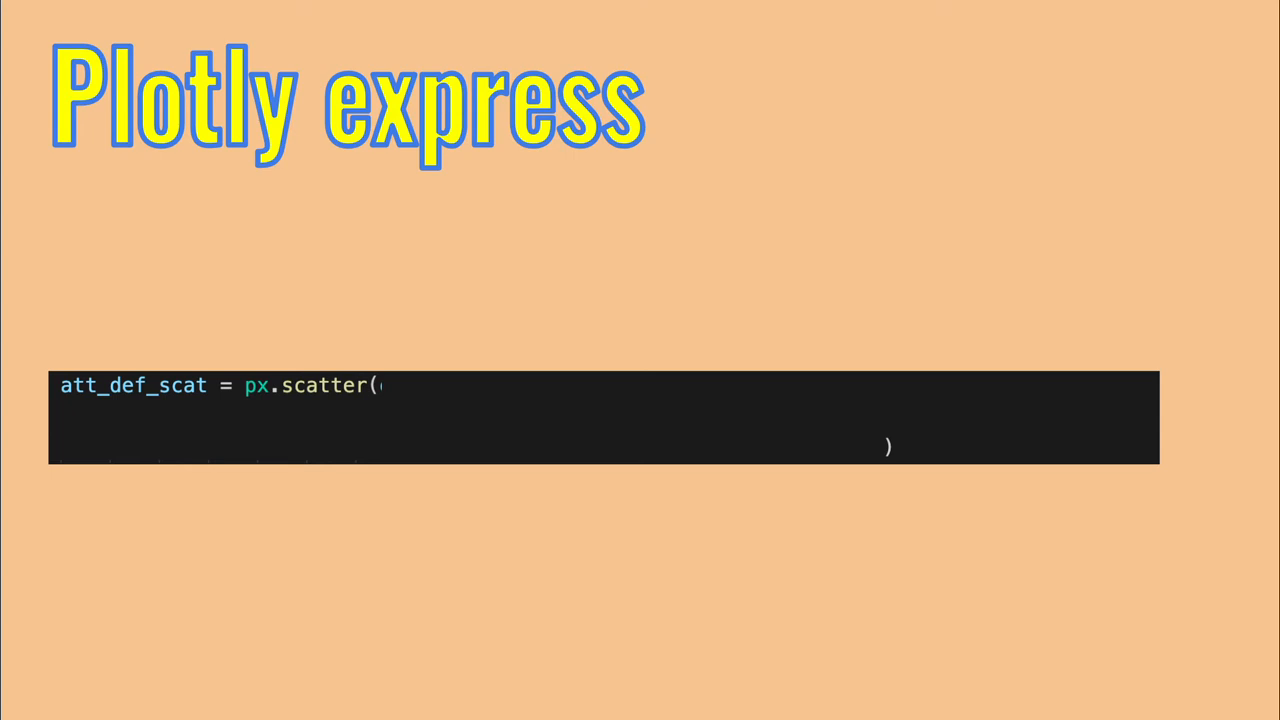
- Pass data_frame=pokemons_data, x='attack', y='defense' to px.scatter
type("data_frame=pokemons_data,")
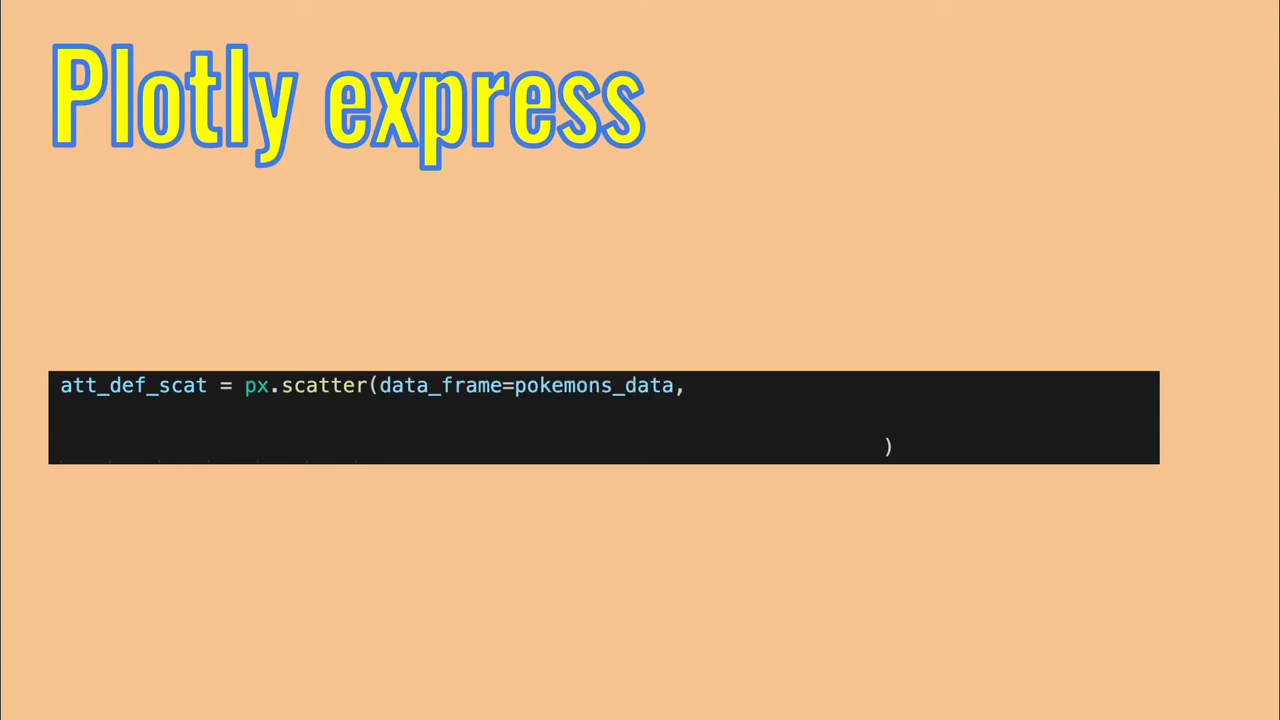
type("x='attack',y='defense', size='size',")
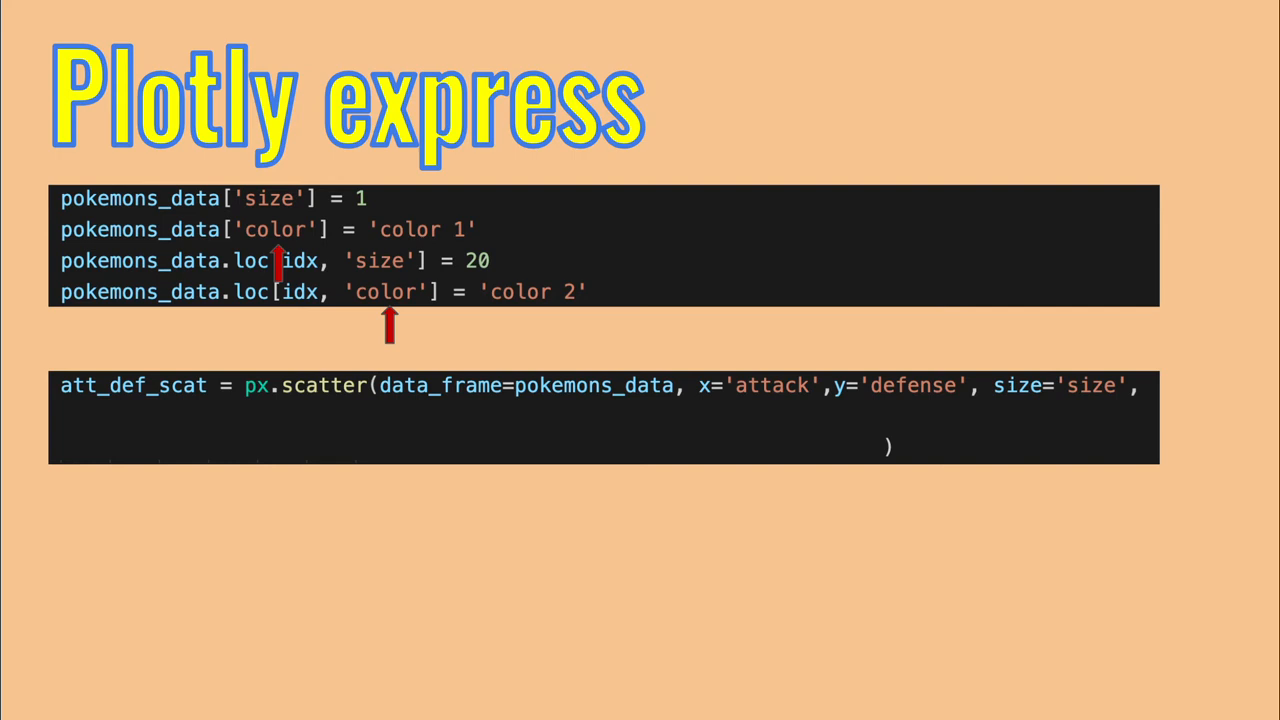
- Add color='color' and color_discrete_sequence ["#800000", "#ff4d4d"] to the scatter
type("color='color',")
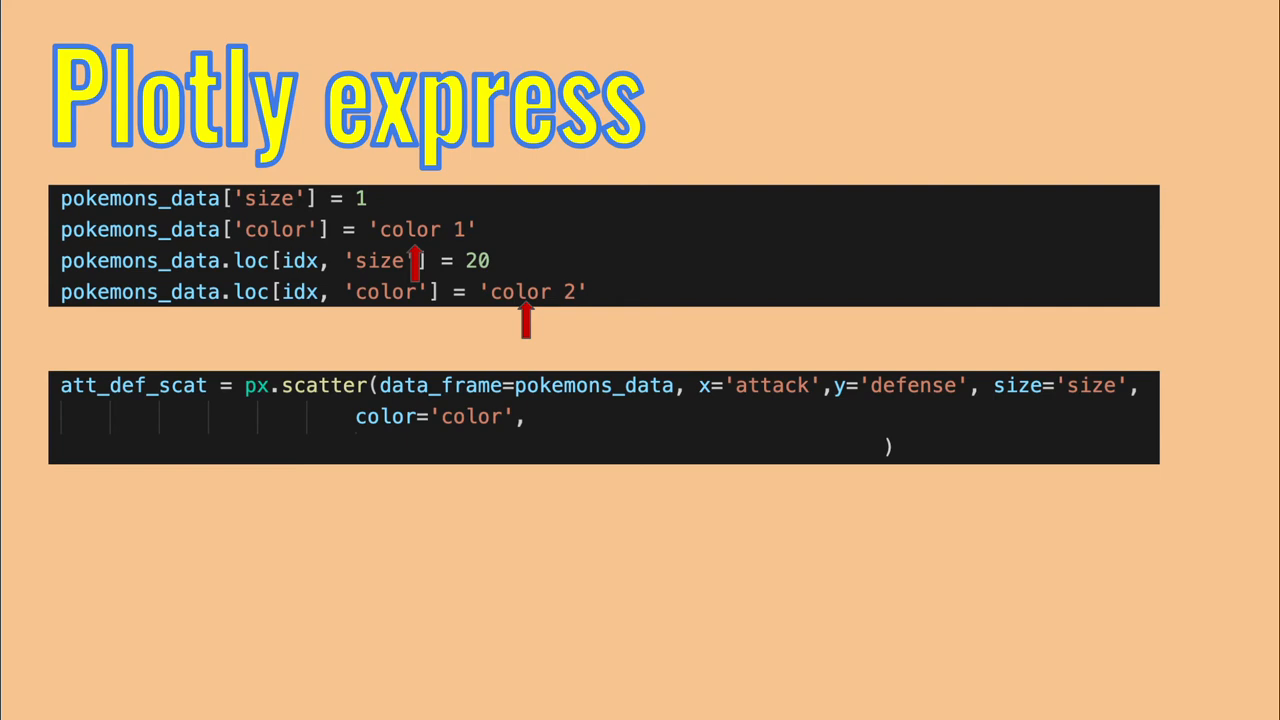
type("color_discrete_sequence=[\"#800000\", \"#ff4d4d\"],")
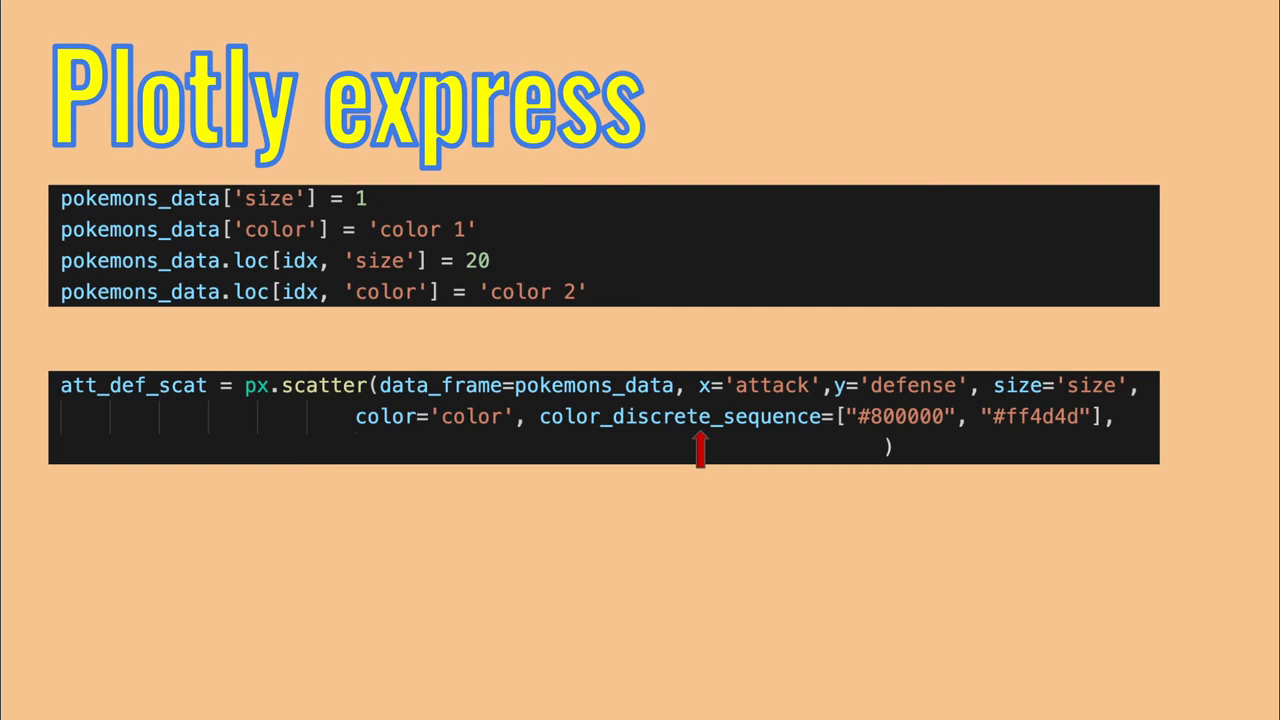
- Reorder rows so idx comes last and set the scatter to width=500, height=500
type("new_row_order = [x for x in pokemons_data.index.tolist() if x!=idx] + [idx]")
type("pokemons_data = pokemons_data.reindex(index = new_row_order")
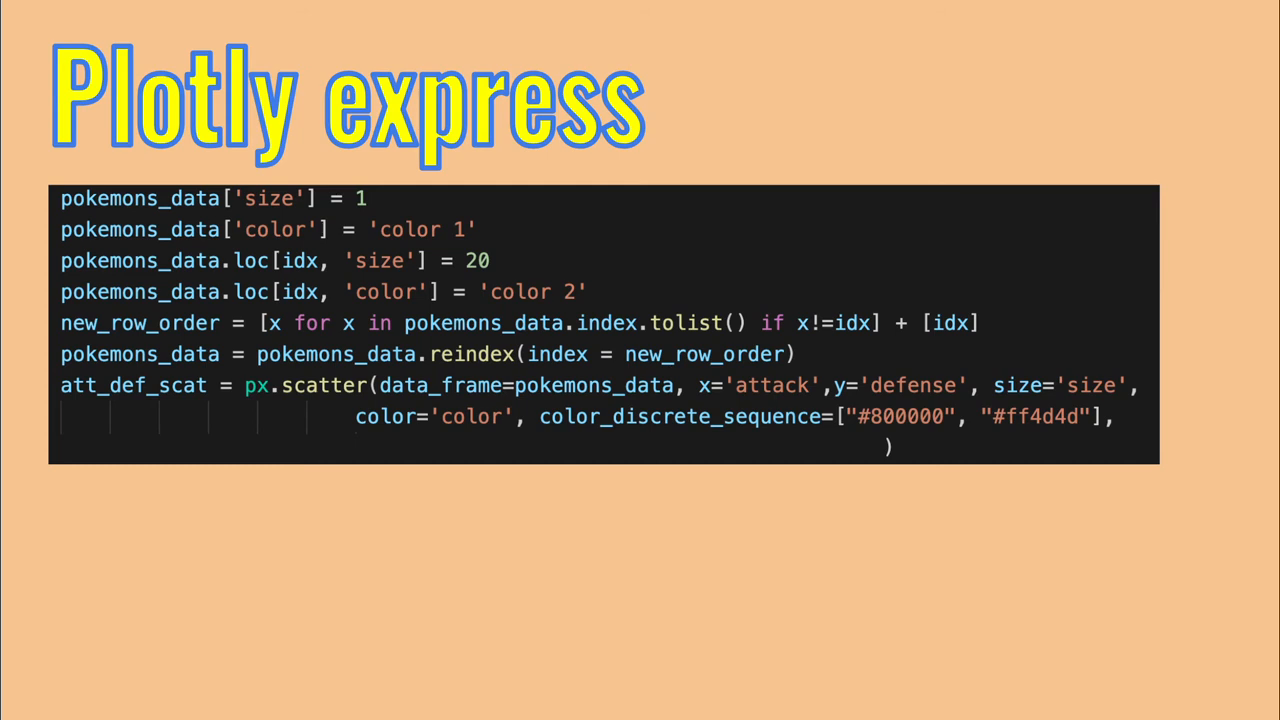
type("width=500, height=500,")
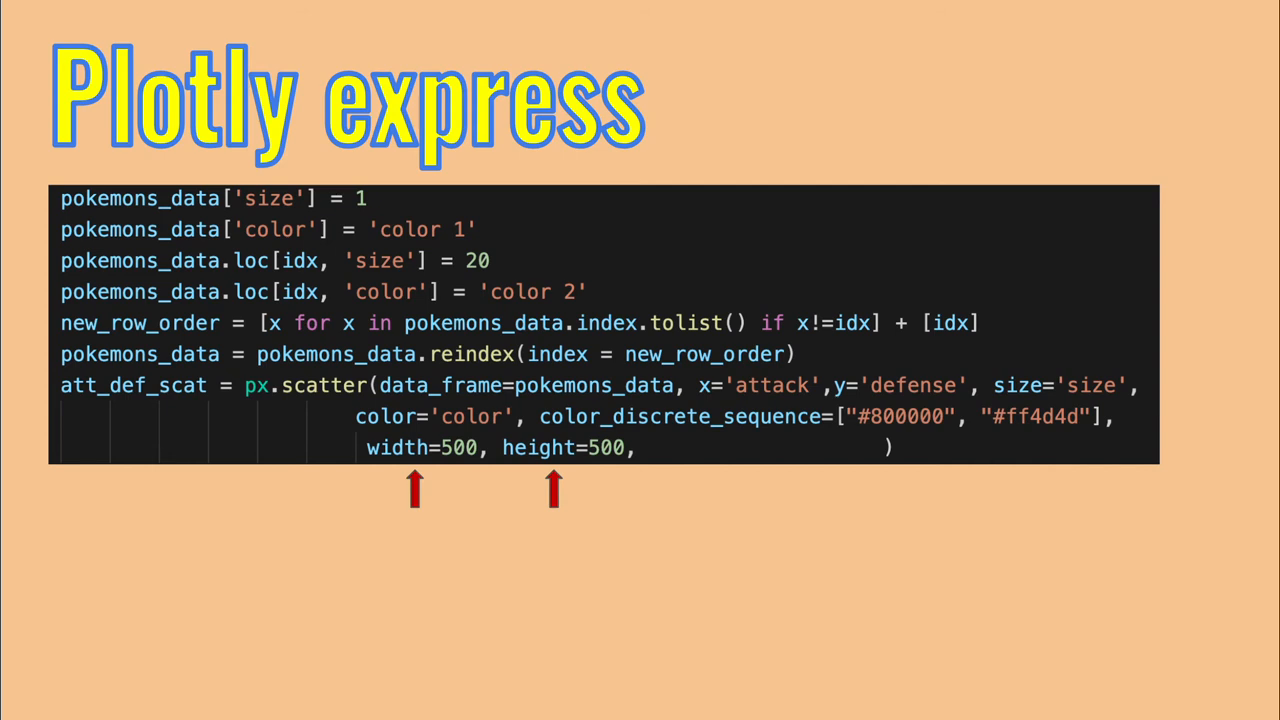
- Add custom_data=['name'] to the px.scatter call
type("custom_data=['name']")
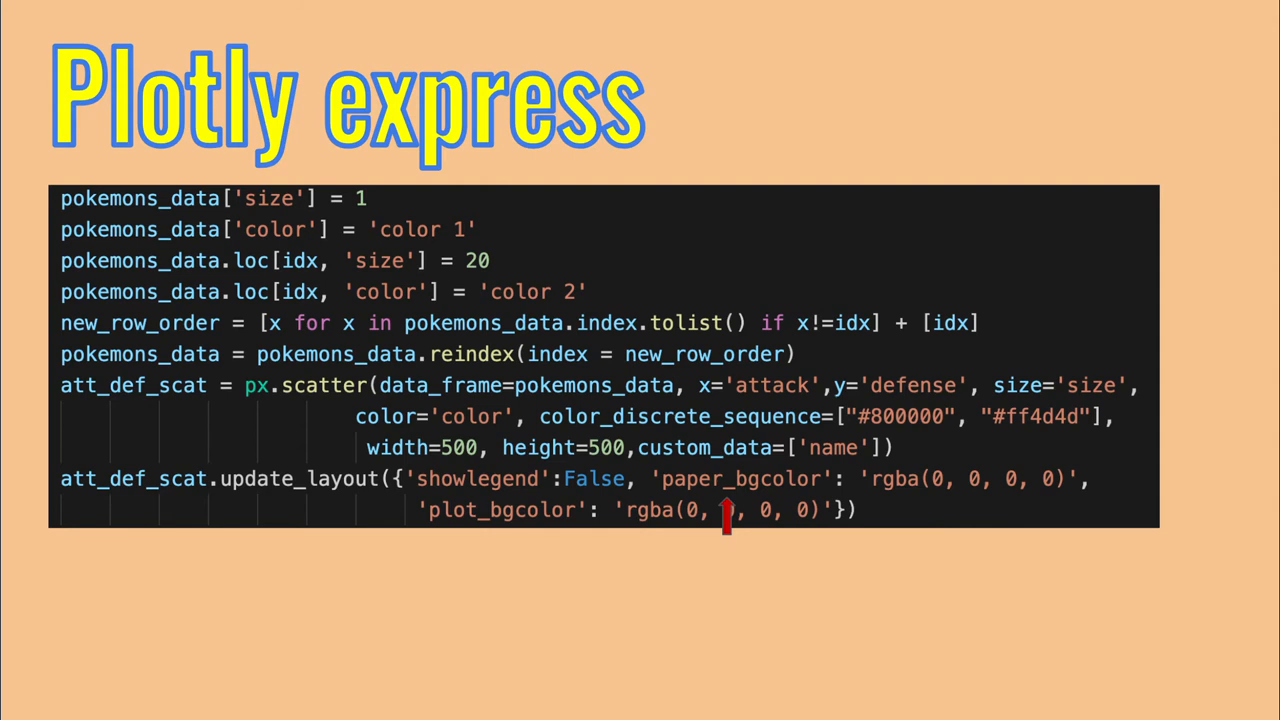
mouse_move(502, 524)
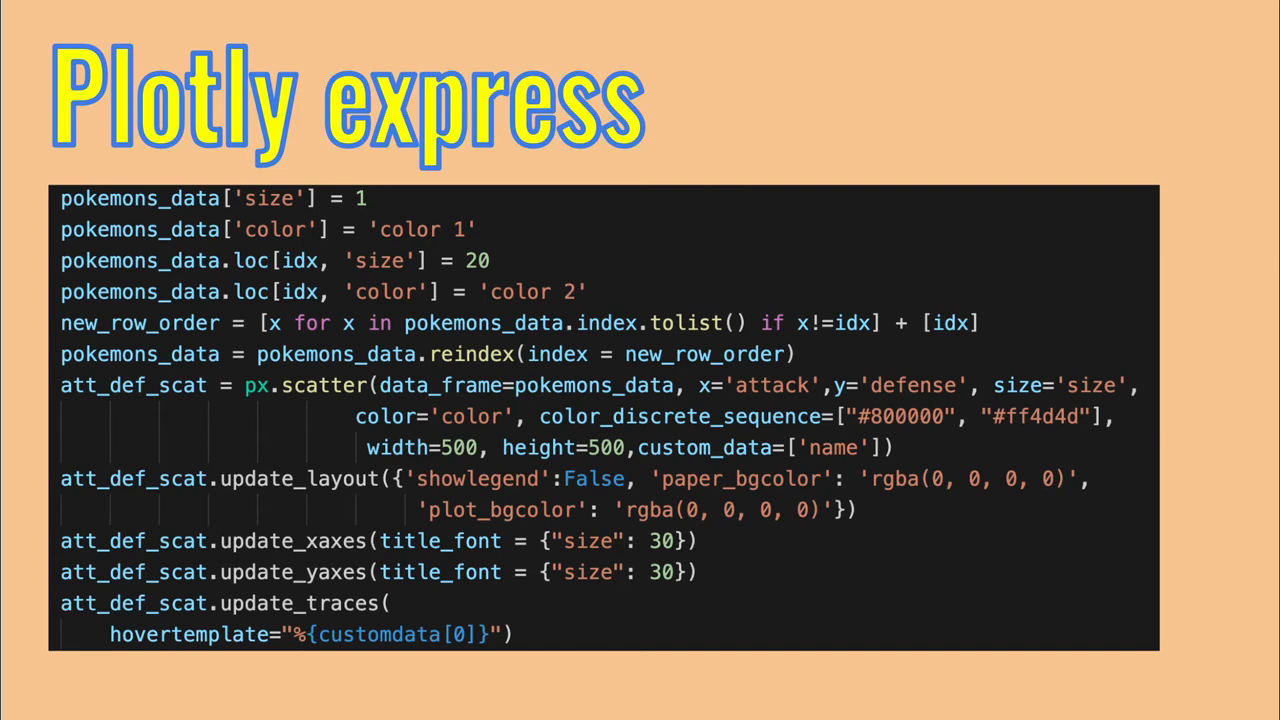
type("att_def_plot = dcc.Graph(id='att_def_scatter', figure=att_def_scat)")
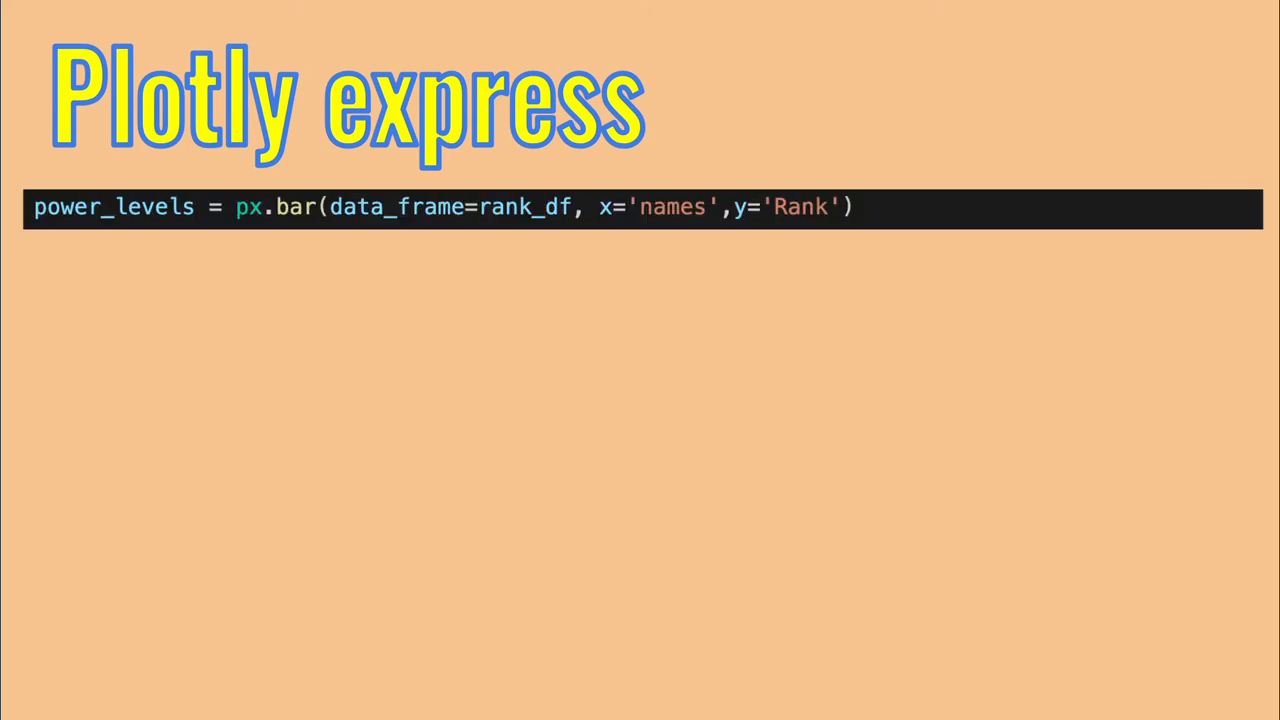
- Set the bar chart y-axis tickformat '.0%' and range (0,1), then wrap it in a 'power-levels' dcc.Graph row
type("power_levels.layout.yaxis.tickformat = '.0%'")
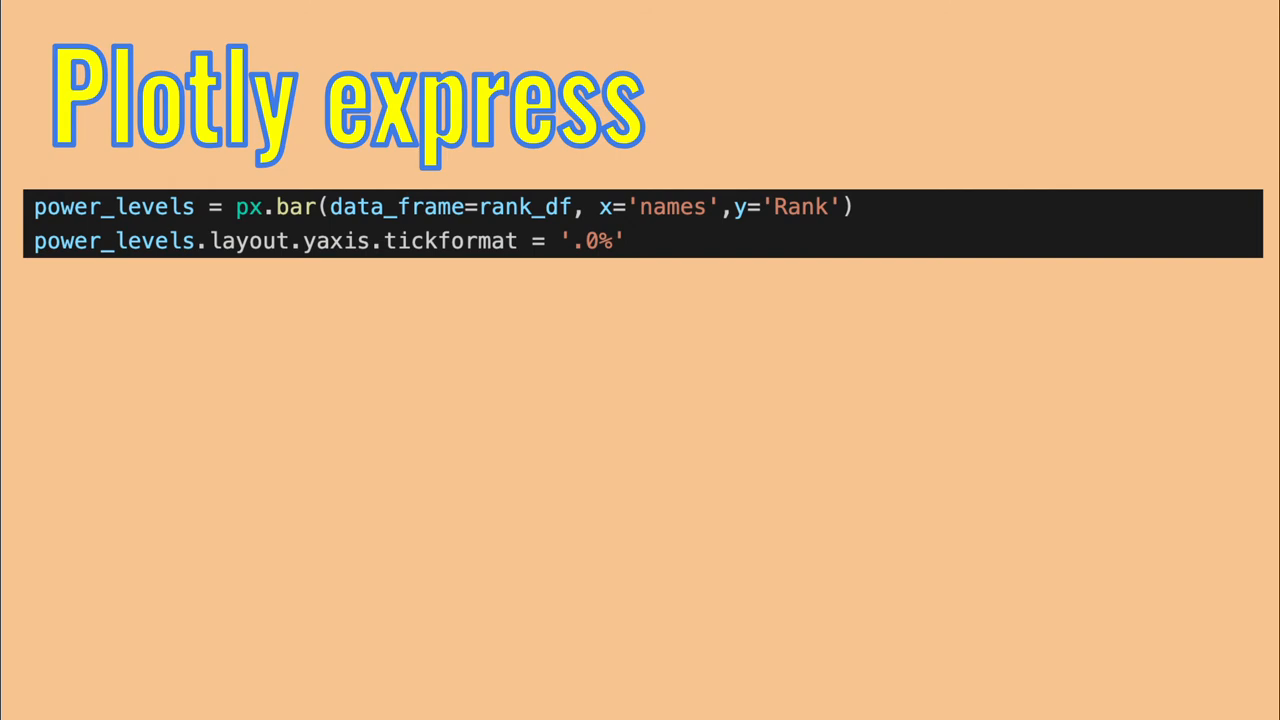
type("power_levels.layout.yaxis.range = (0,1)")
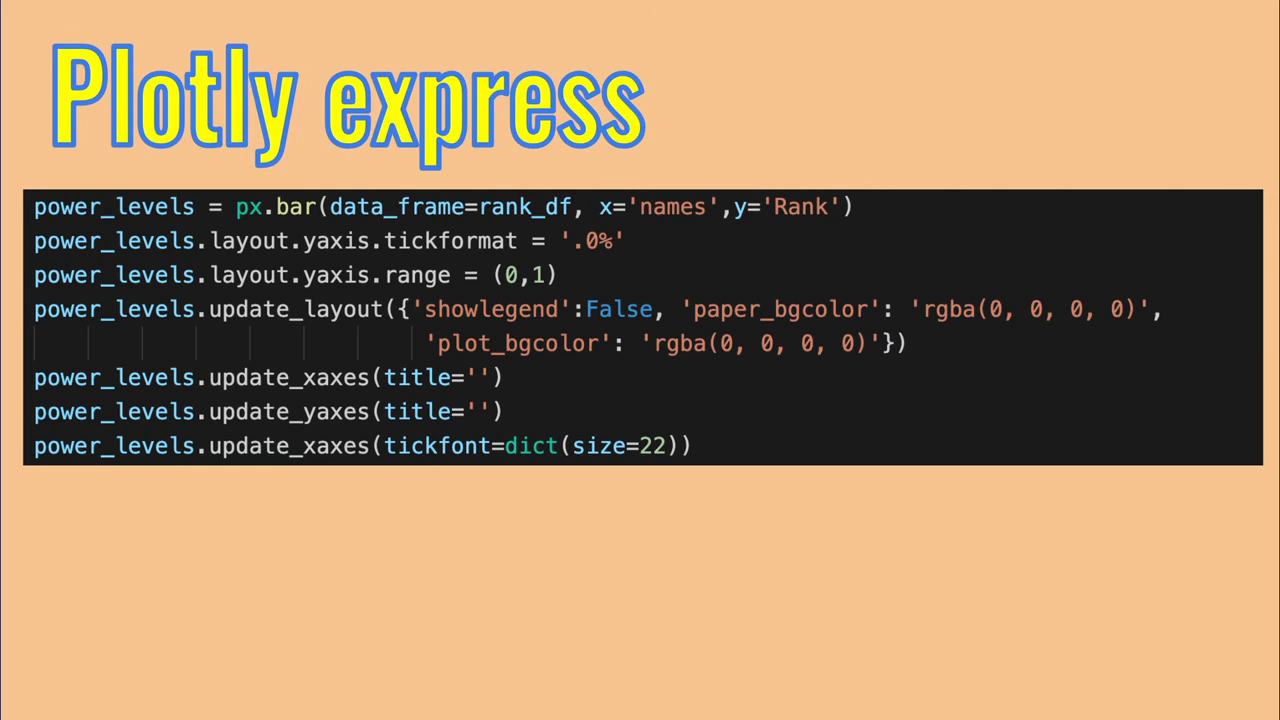
type("power_levels_graph = dbc.Row(dcc.Graph(id='power-levels', figure=power_levels), className=\"py-3\", style={'backgroundColor':'#ffe6e6'})")
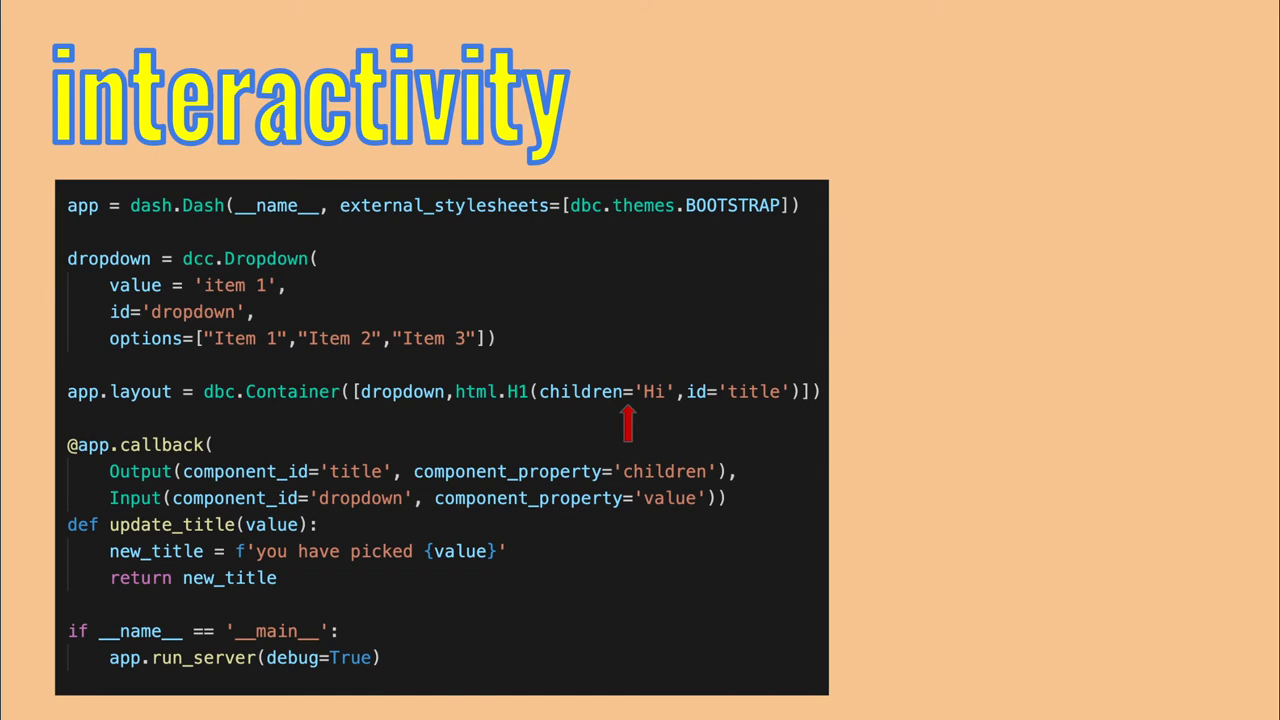
mouse_move(732, 424)
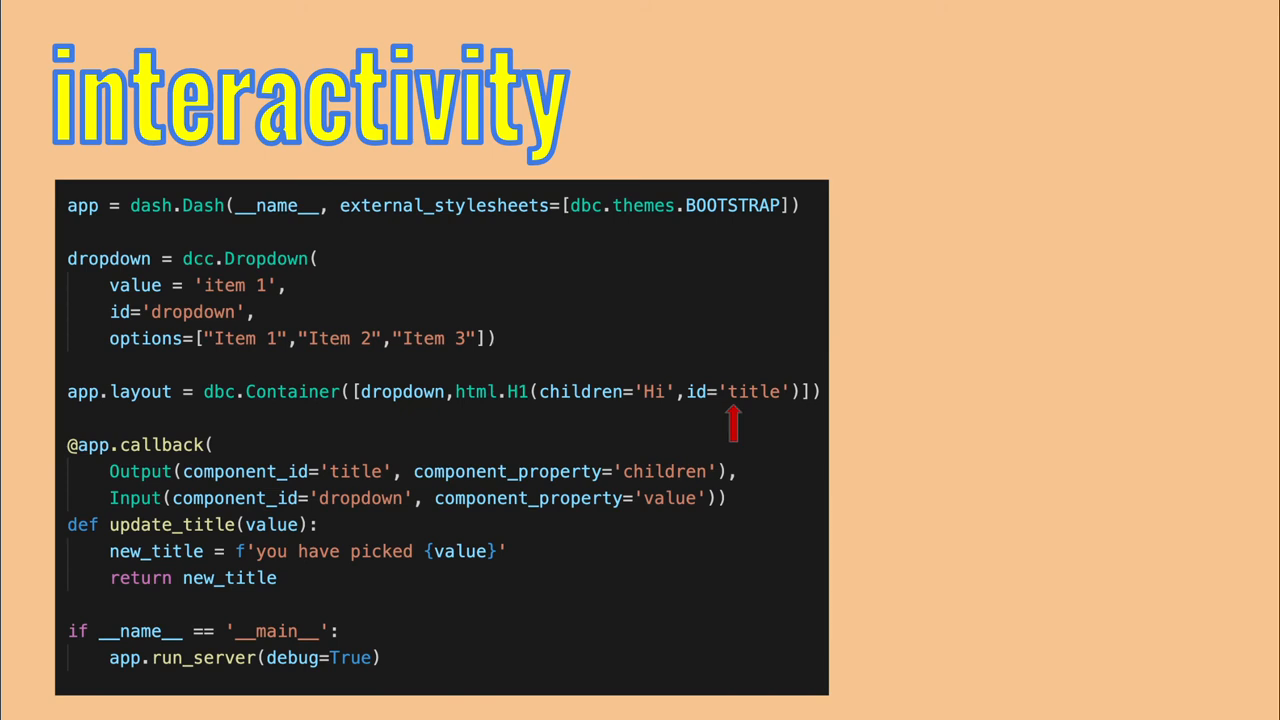